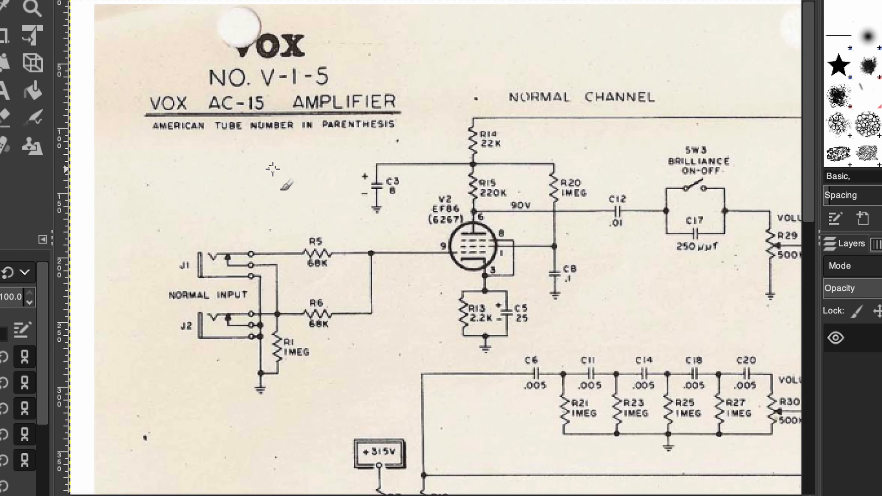
# Step: Scroll down and left to the AC-15 output stage with R49 TOP CUT and EL84 valves
pyautogui.scroll(-3)
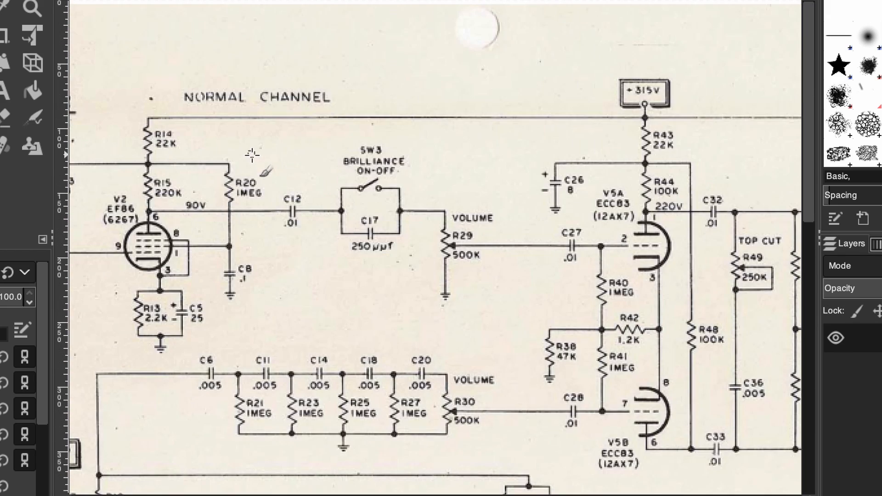
pyautogui.hscroll(-3)
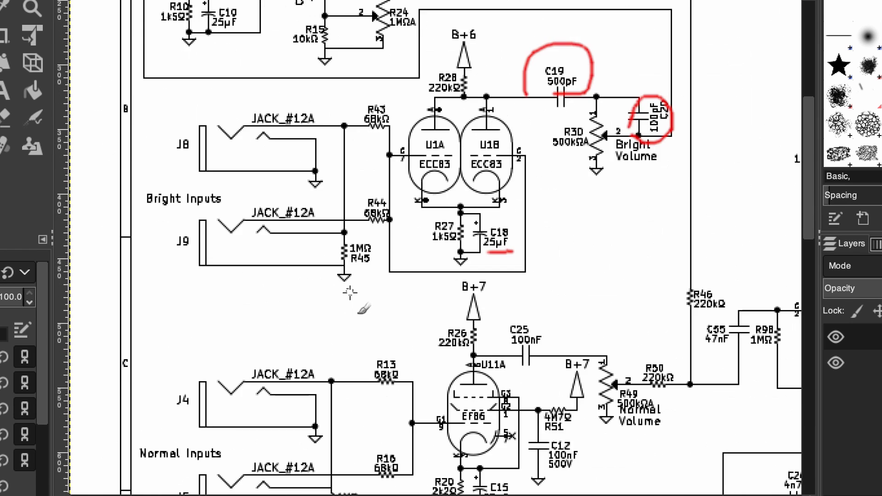
pyautogui.scroll(-3)
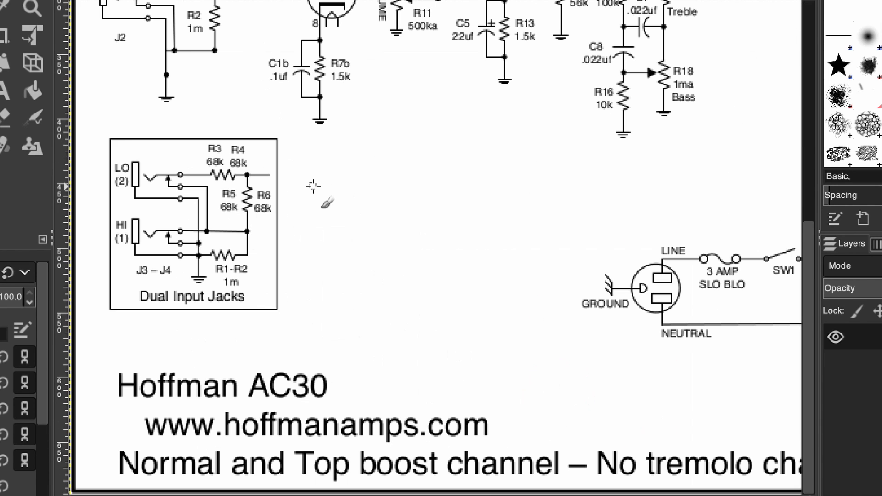
pyautogui.scroll(-3)
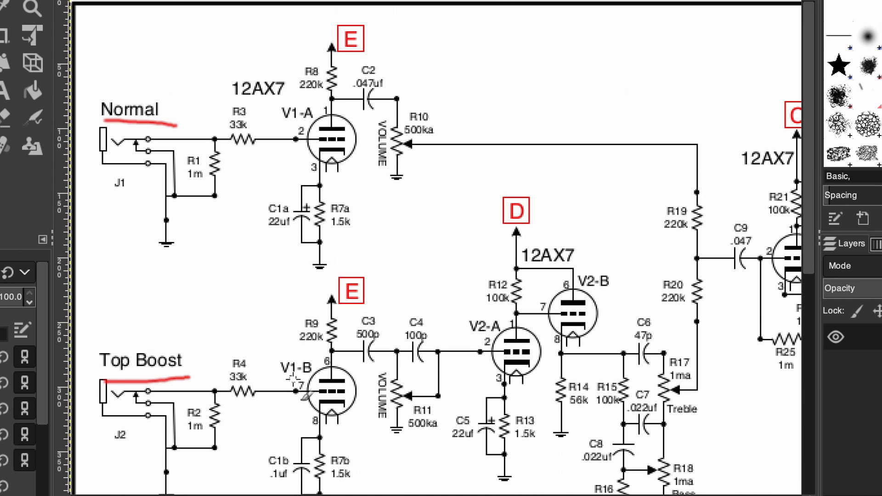
pyautogui.scroll(-3)
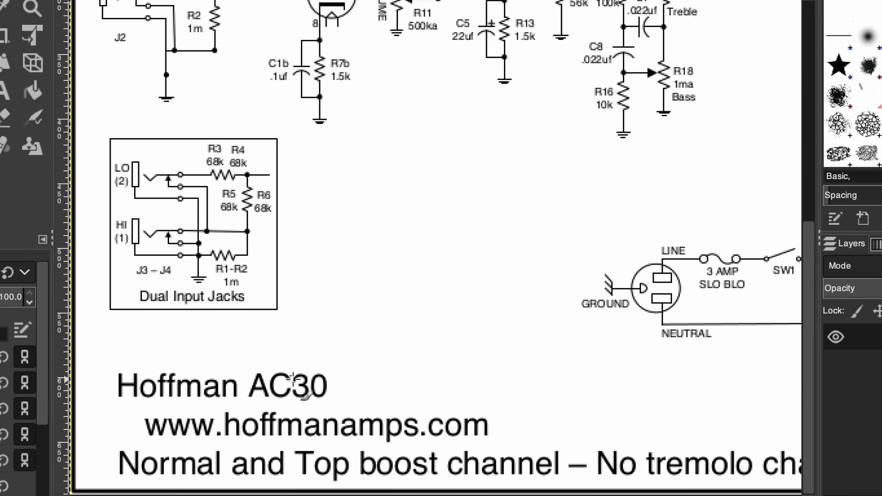
pyautogui.scroll(-3)
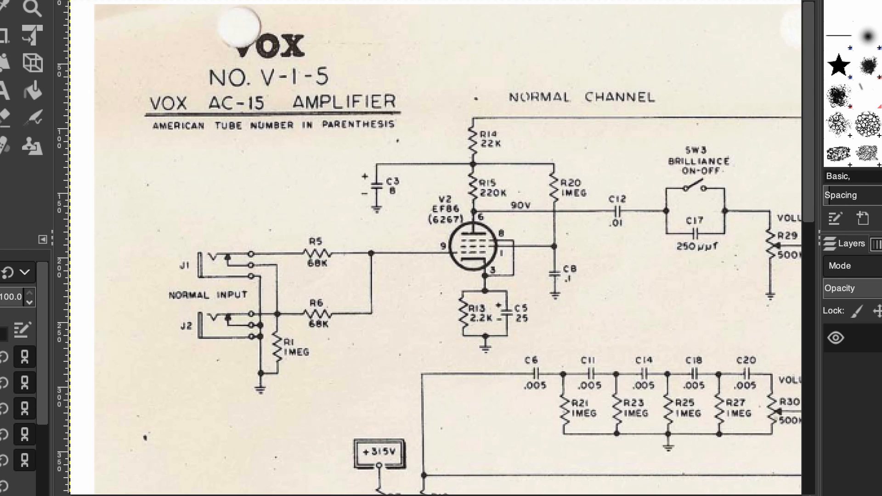
pyautogui.moveTo(391, 12)
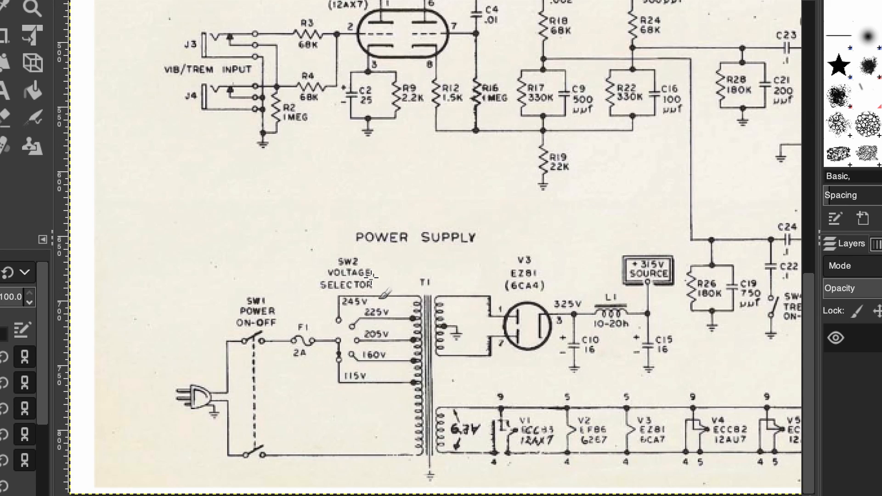
pyautogui.scroll(-3)
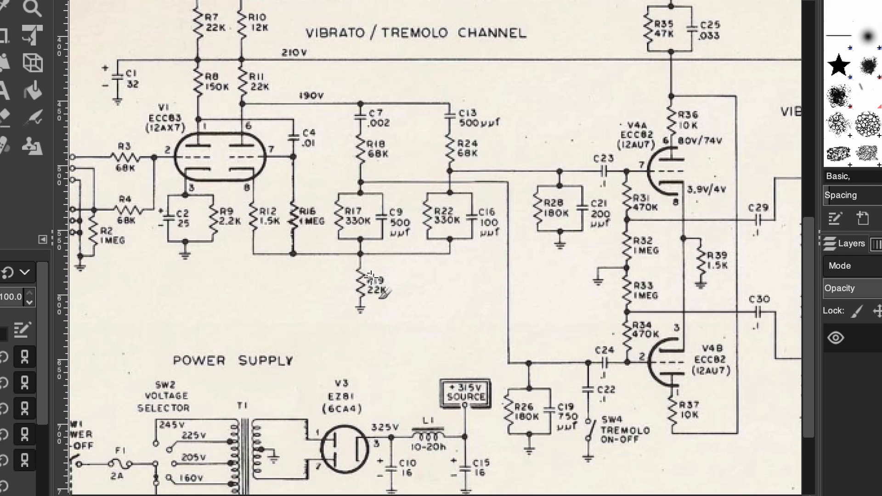
pyautogui.scroll(-3)
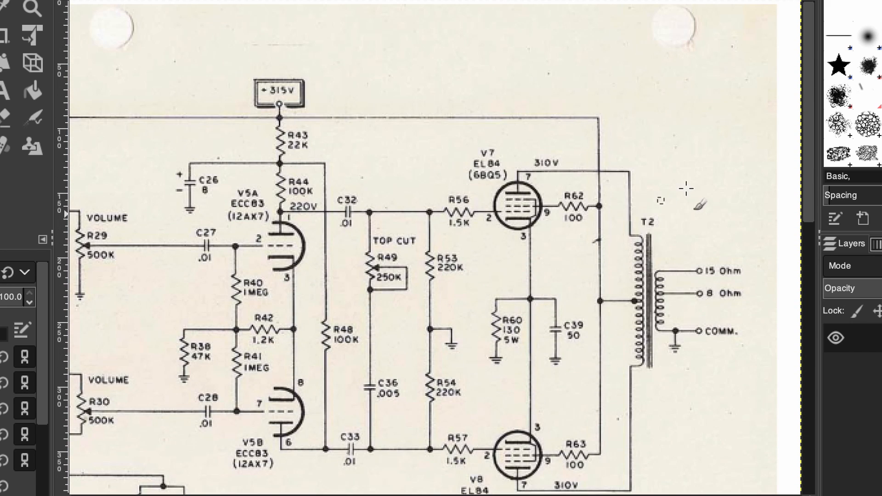
pyautogui.moveTo(509, 141); pyautogui.dragTo(495, 233)
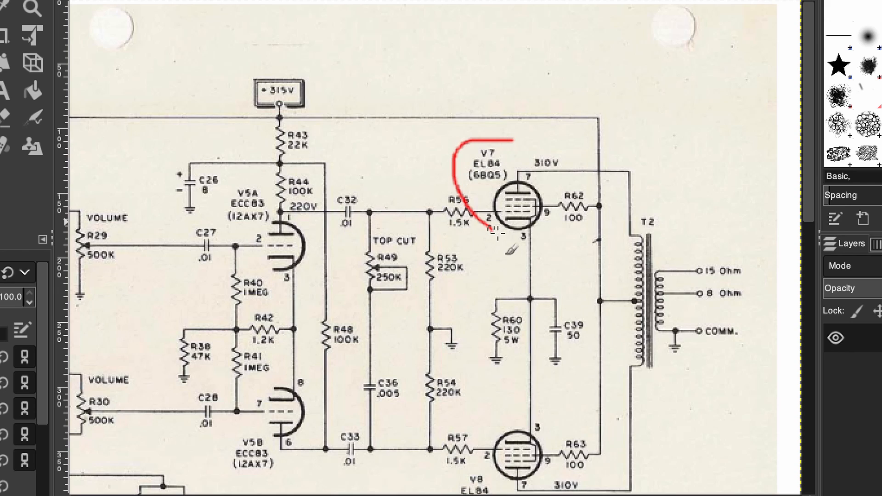
pyautogui.moveTo(506, 236); pyautogui.dragTo(503, 141)
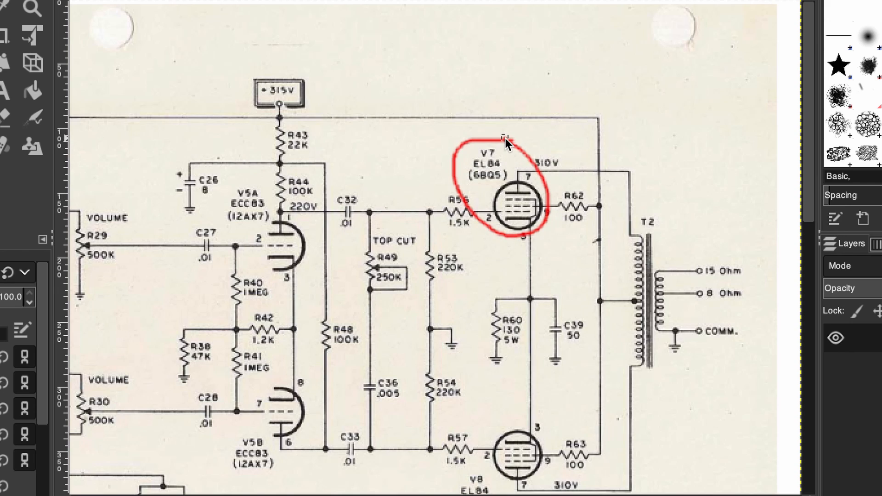
pyautogui.moveTo(562, 298)
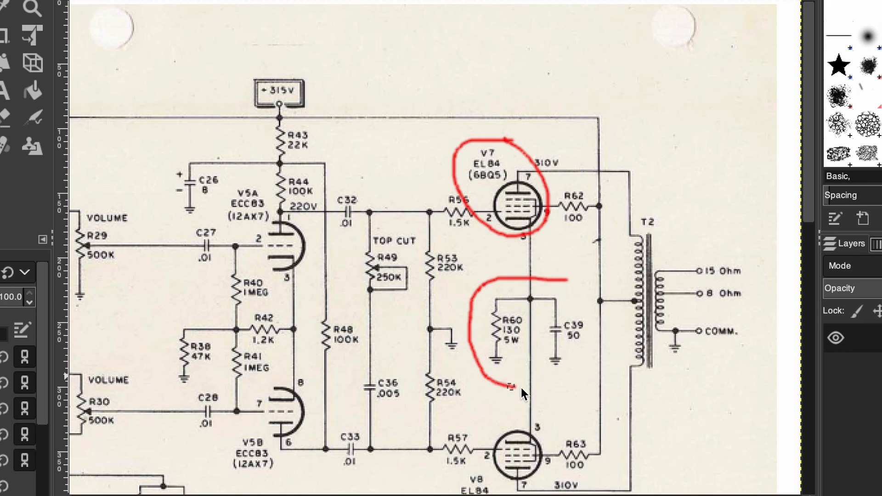
pyautogui.moveTo(509, 391); pyautogui.dragTo(568, 276)
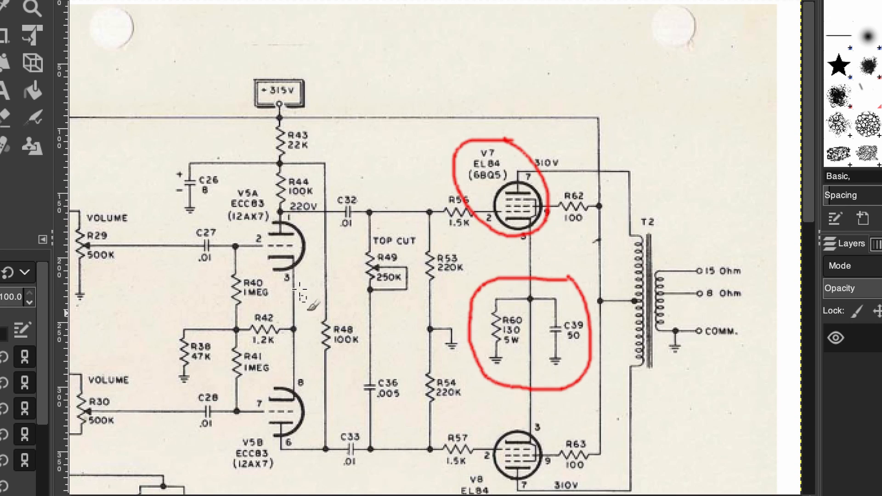
pyautogui.moveTo(163, 243); pyautogui.dragTo(331, 218)
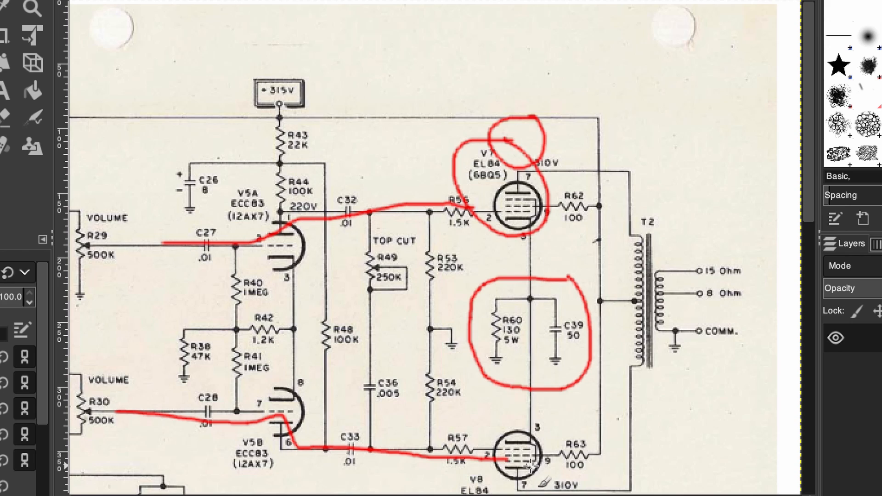
pyautogui.moveTo(512, 388); pyautogui.dragTo(503, 450)
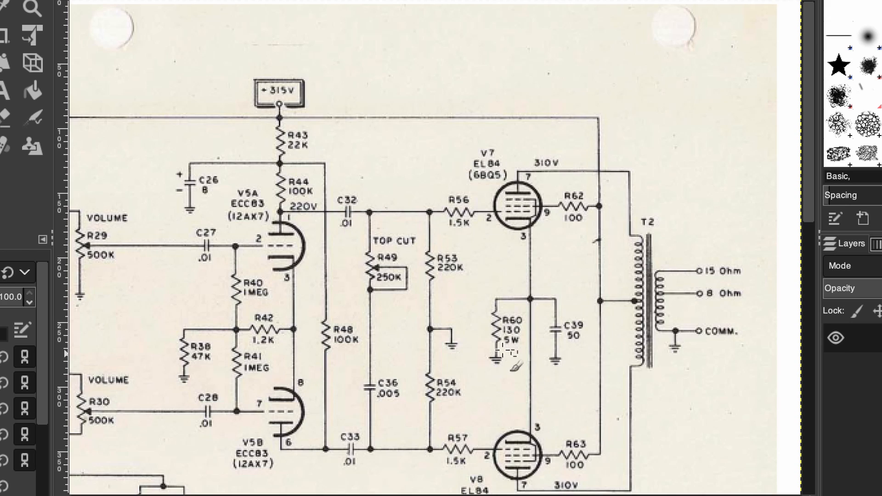
pyautogui.moveTo(482, 308)
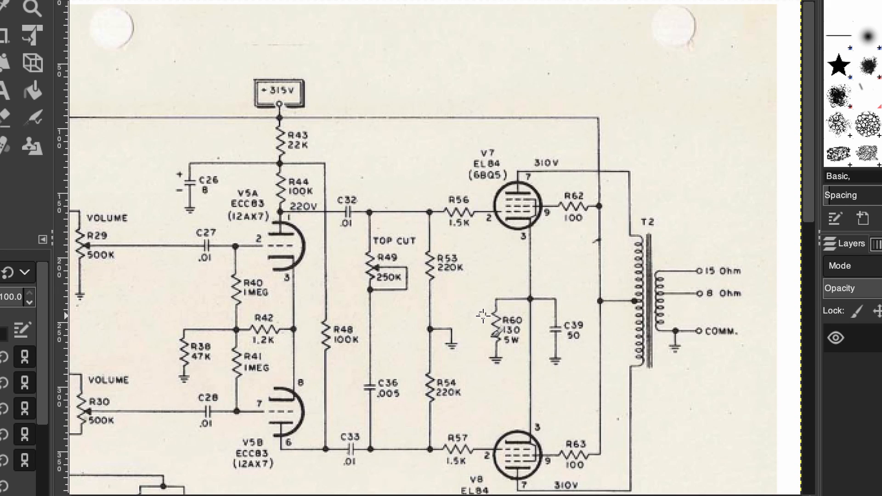
pyautogui.moveTo(535, 354)
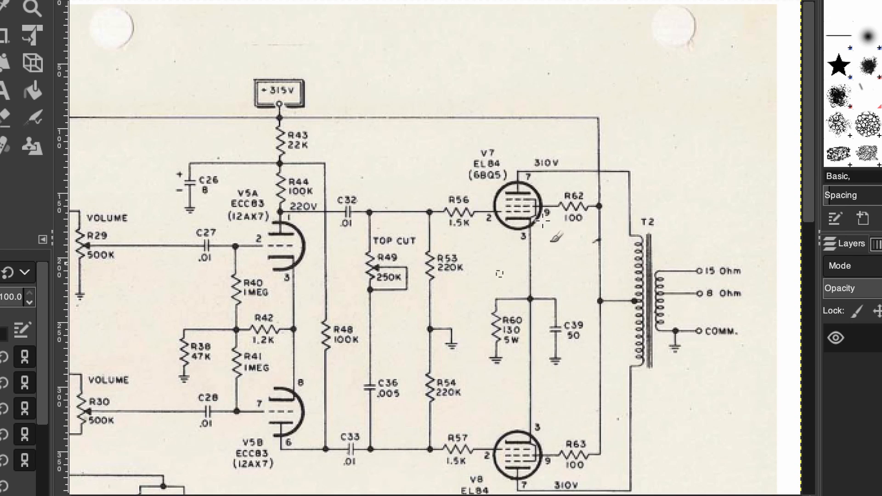
pyautogui.moveTo(571, 351)
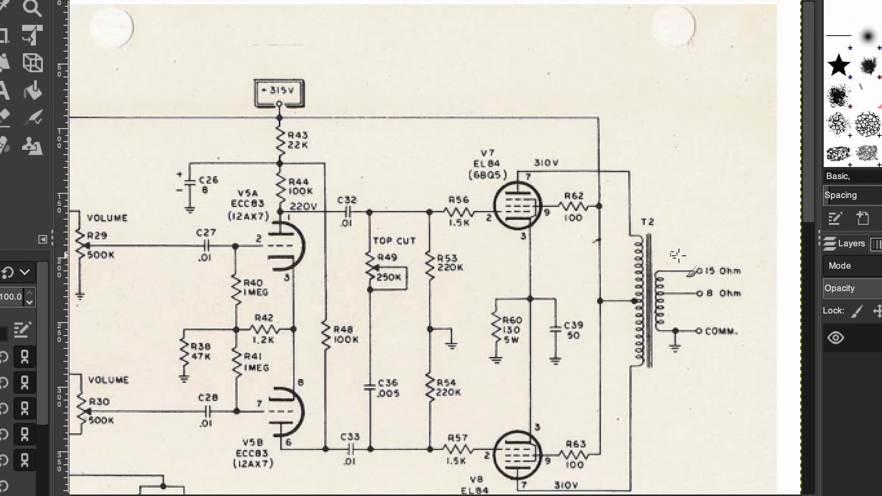
# Step: Draw a red curve around T2's 15 Ohm, 8 Ohm and COMM speaker taps
pyautogui.moveTo(703, 253); pyautogui.dragTo(720, 323)
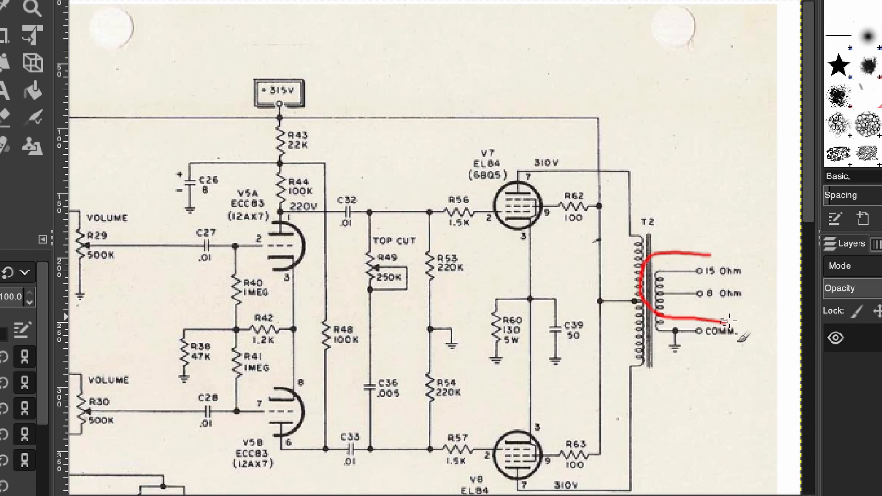
pyautogui.moveTo(723, 331); pyautogui.dragTo(711, 256)
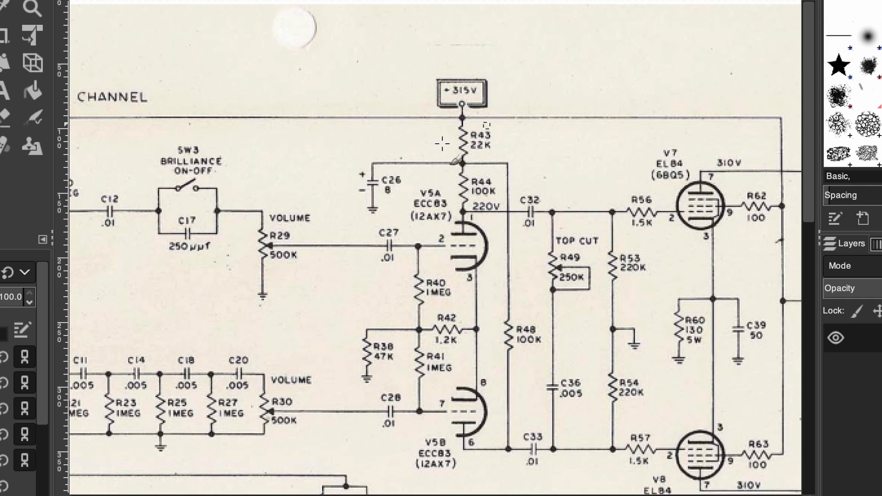
# Step: Paint a red freehand line from R40 past the V5A plate to C32
pyautogui.moveTo(515, 195); pyautogui.dragTo(408, 294)
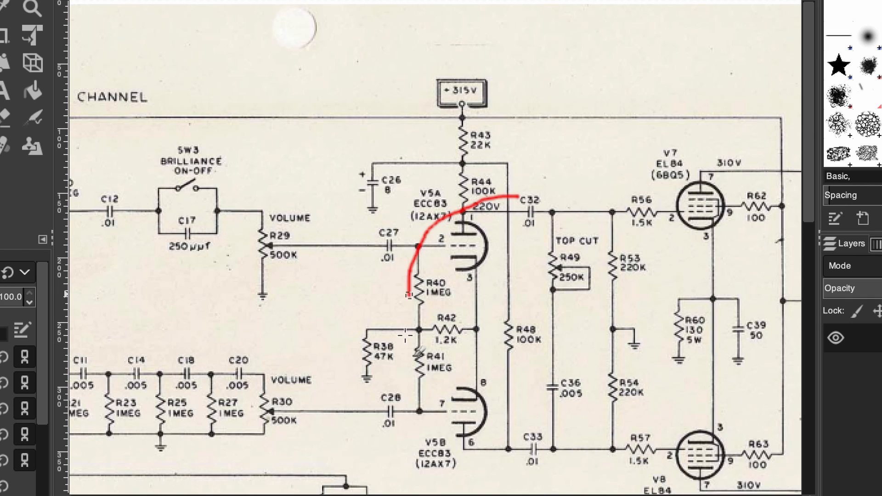
pyautogui.moveTo(408, 295); pyautogui.dragTo(524, 205)
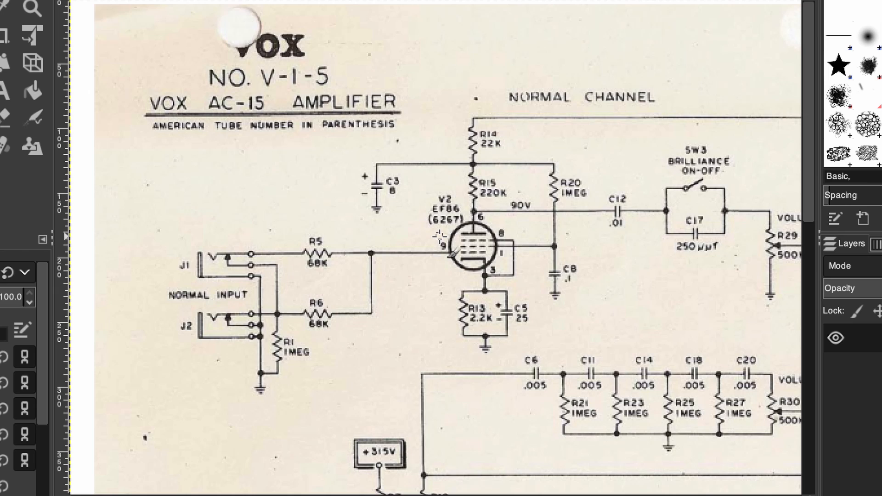
pyautogui.moveTo(440, 236)
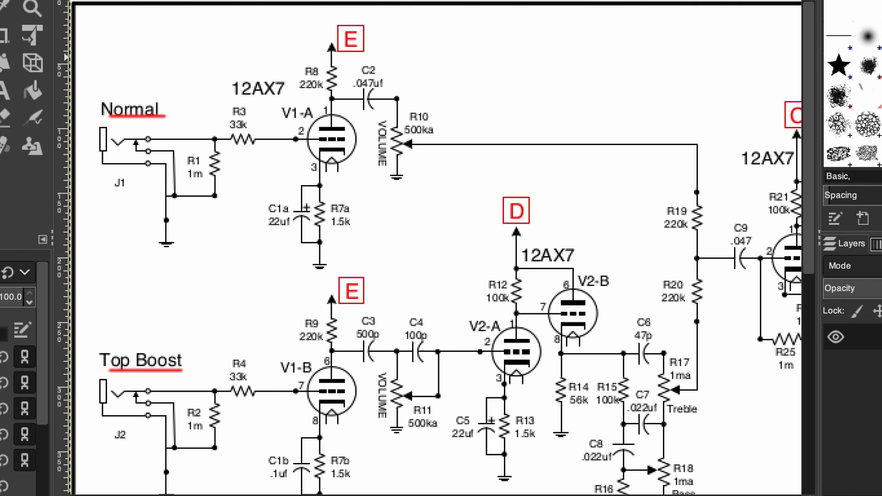
# Step: Scroll down to the vibrato/tremolo channel input and its ECC83 valve
pyautogui.scroll(-3)
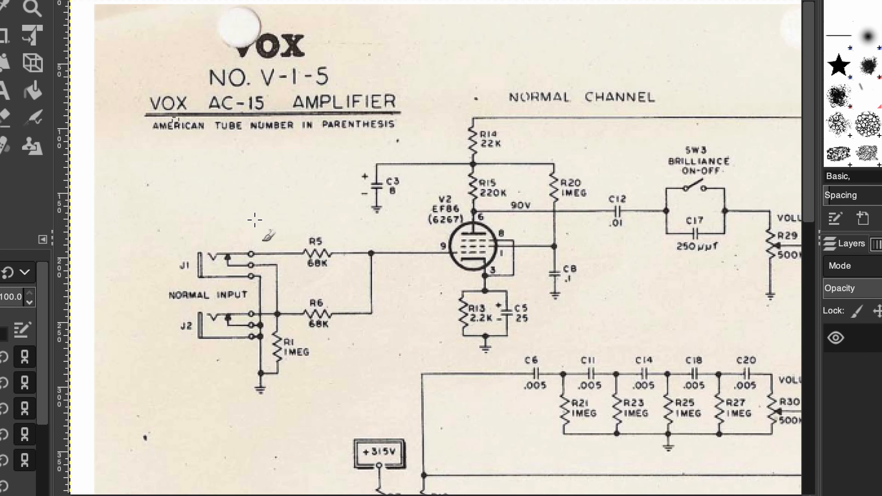
pyautogui.scroll(-3)
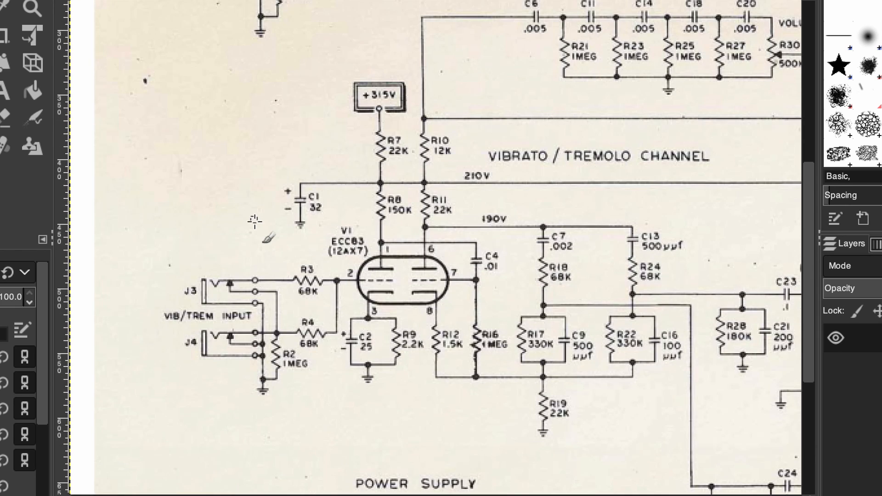
pyautogui.moveTo(419, 283)
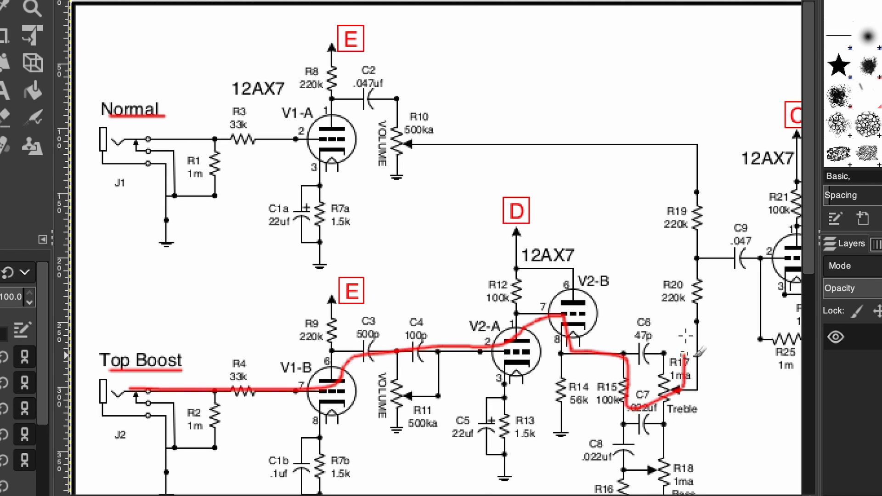
# Step: Paint a red stroke along the 12AX7 preamp's Top Boost signal path
pyautogui.moveTo(681, 388); pyautogui.dragTo(762, 268)
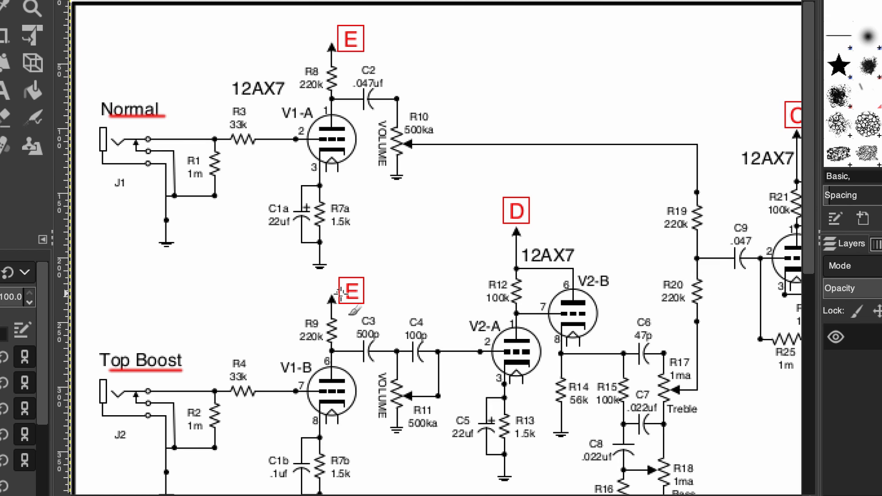
pyautogui.moveTo(469, 118)
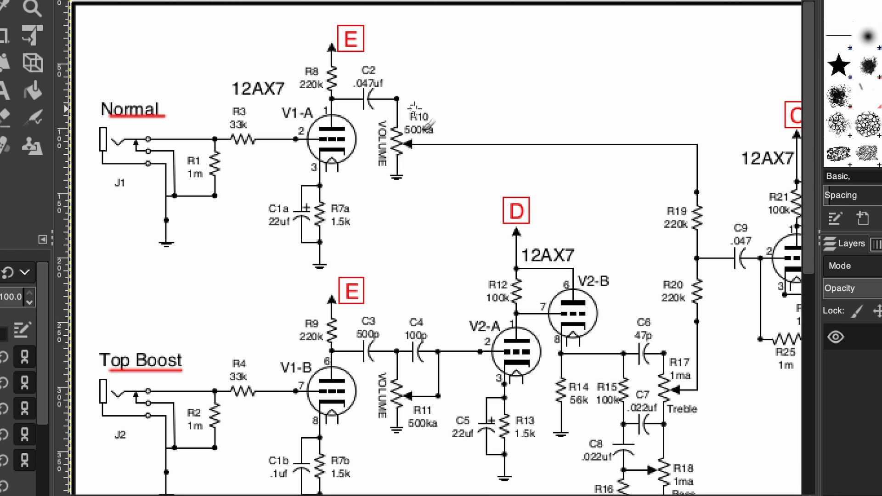
# Step: Scroll down and sketch a red arc around C3, C4 and Volume R11
pyautogui.scroll(-3)
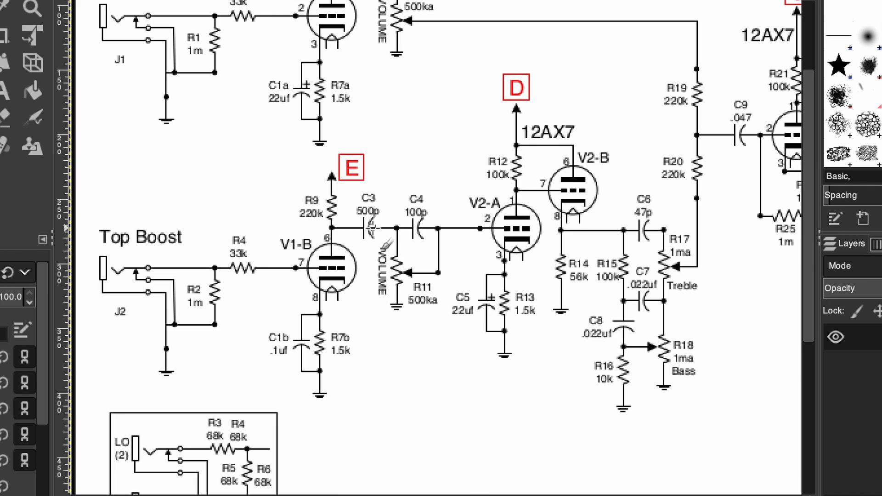
pyautogui.moveTo(444, 258)
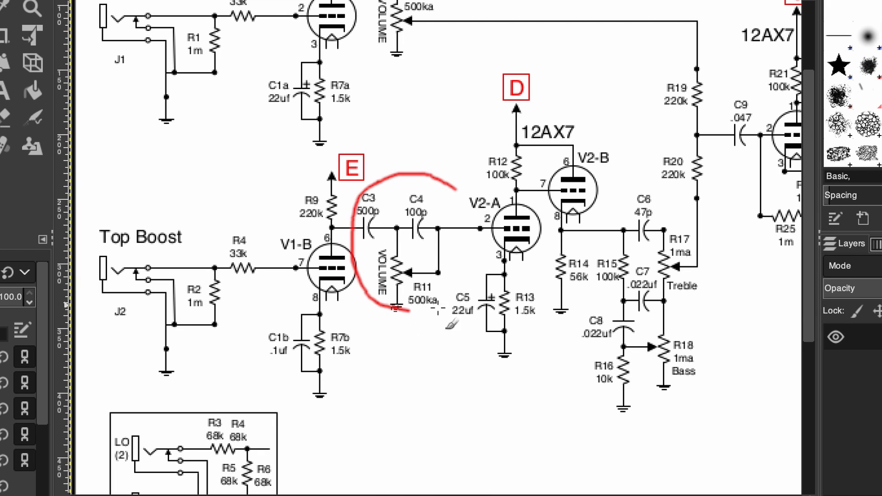
pyautogui.moveTo(396, 309); pyautogui.dragTo(451, 182)
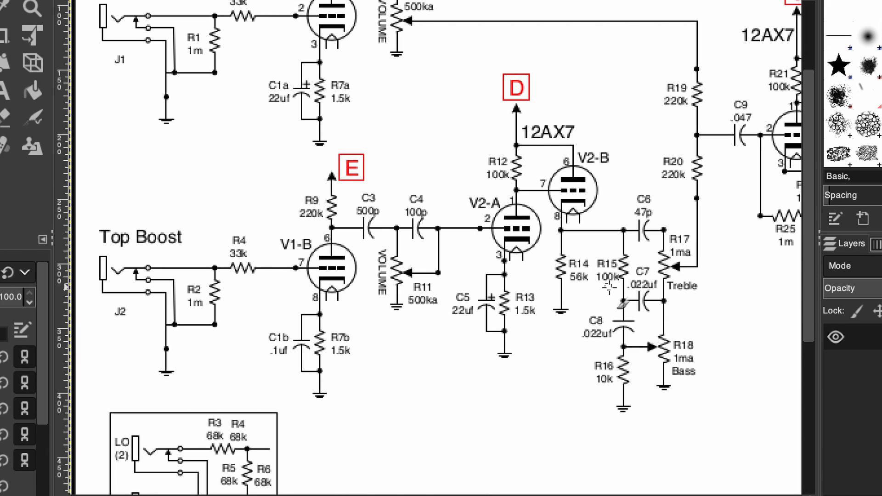
pyautogui.moveTo(646, 228)
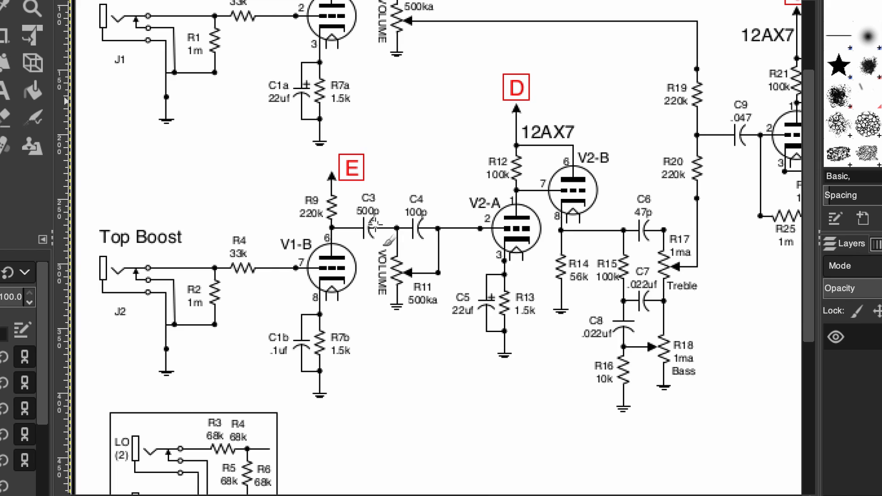
pyautogui.moveTo(622, 352)
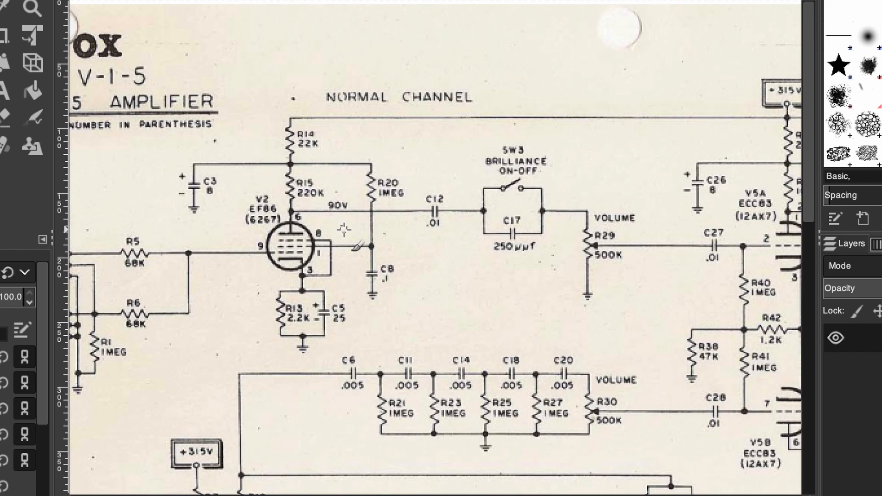
pyautogui.moveTo(337, 236)
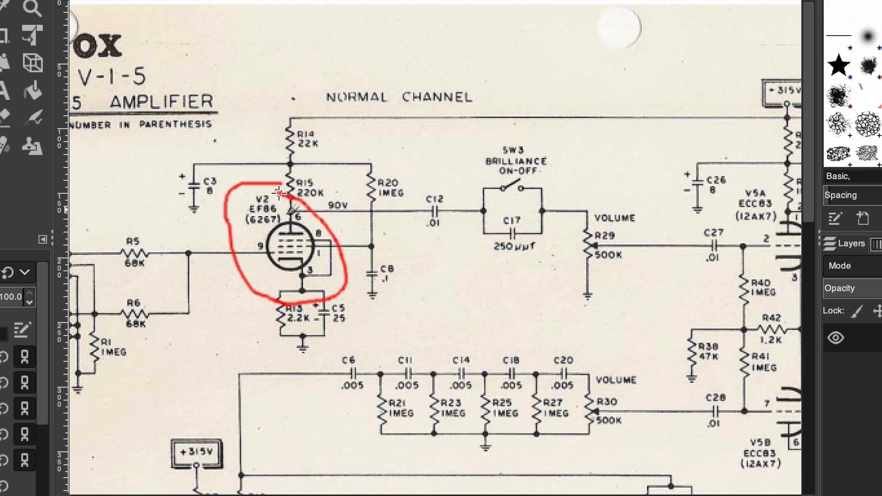
pyautogui.moveTo(281, 197)
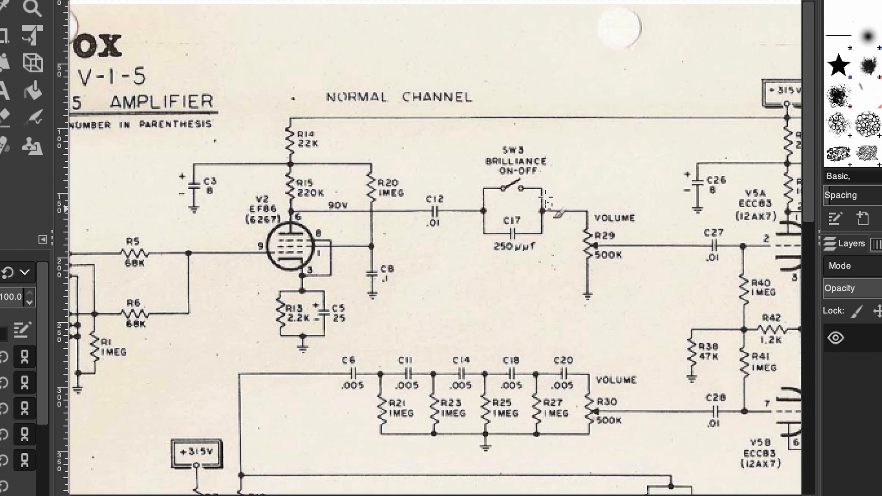
pyautogui.moveTo(520, 203)
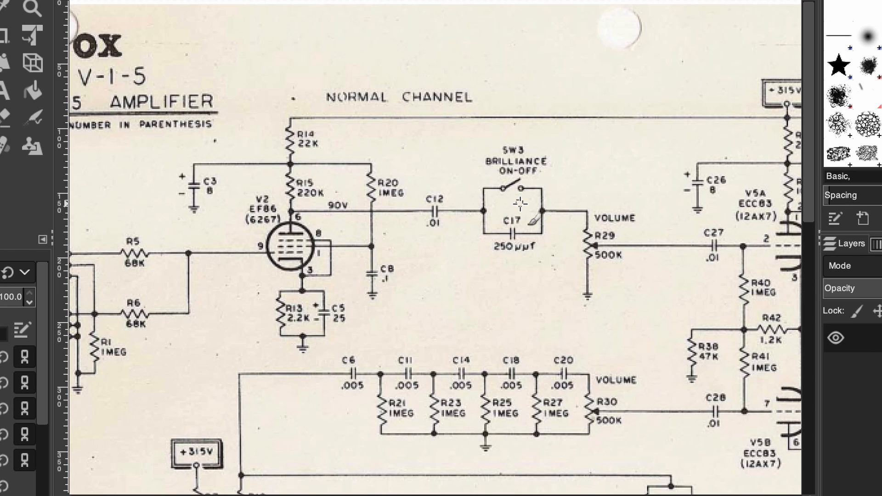
pyautogui.moveTo(469, 208)
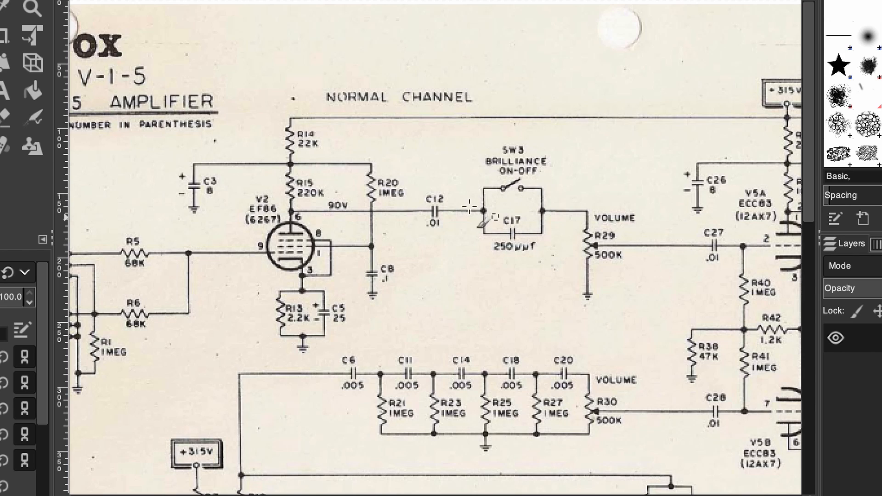
pyautogui.moveTo(518, 281)
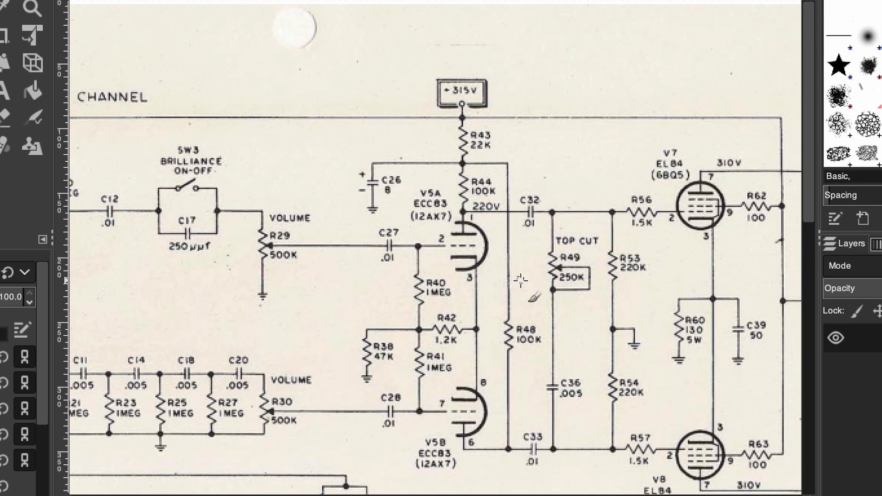
# Step: Scroll down and drag a red arc above the R49 TOP CUT control
pyautogui.scroll(-3)
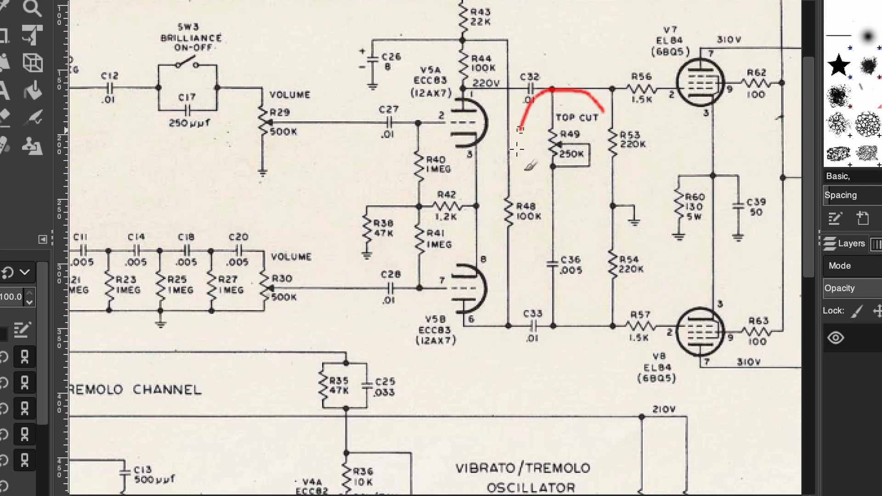
pyautogui.moveTo(518, 130); pyautogui.dragTo(601, 110)
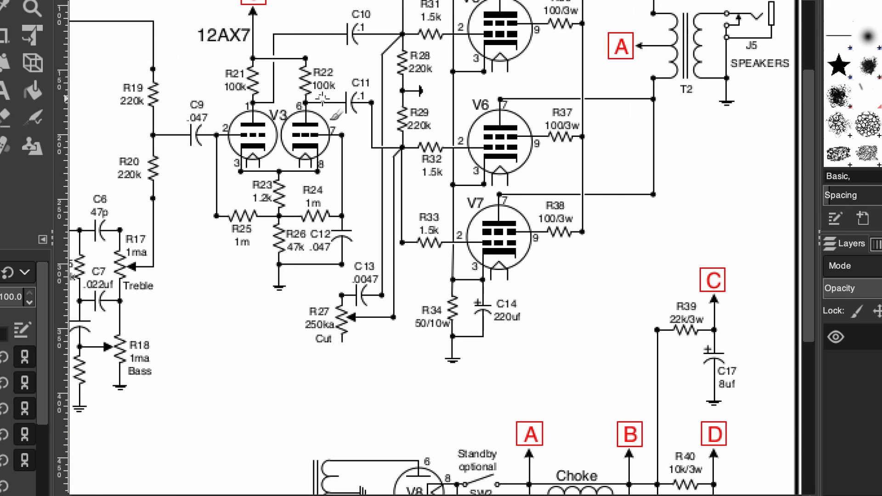
# Step: Scroll down and draw a red curve around the R27 Cut control
pyautogui.scroll(-3)
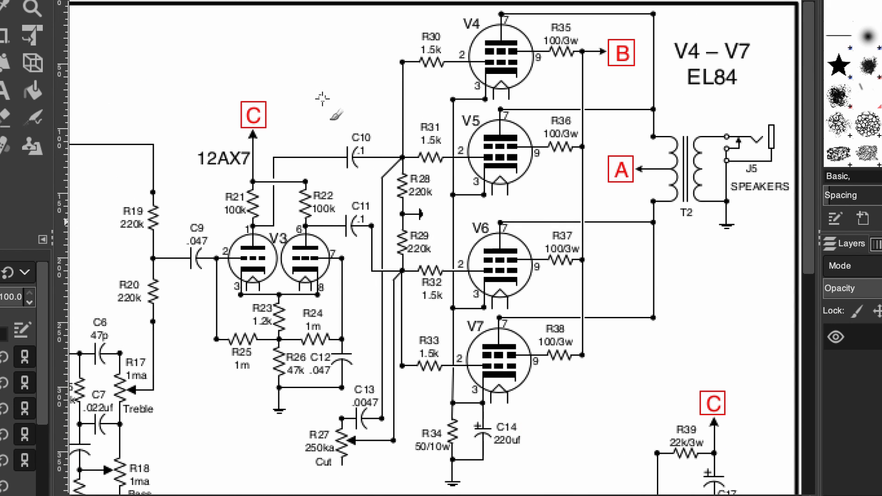
pyautogui.moveTo(369, 363)
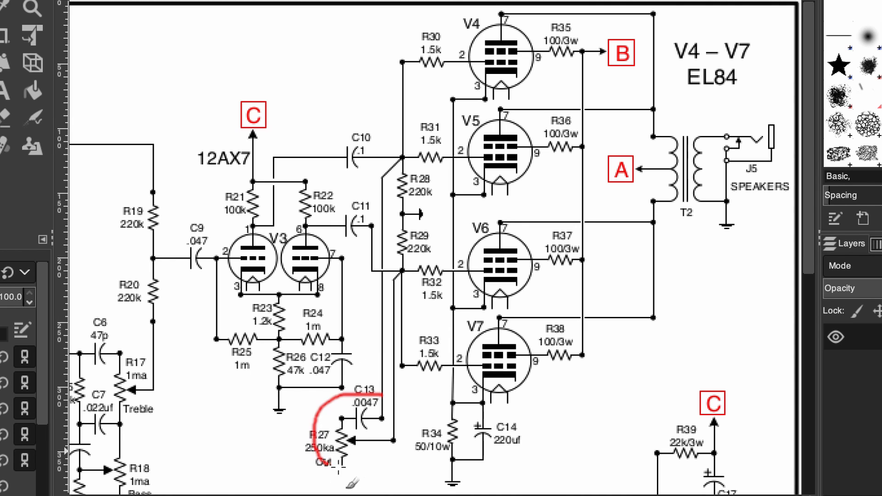
pyautogui.moveTo(377, 393); pyautogui.dragTo(321, 450)
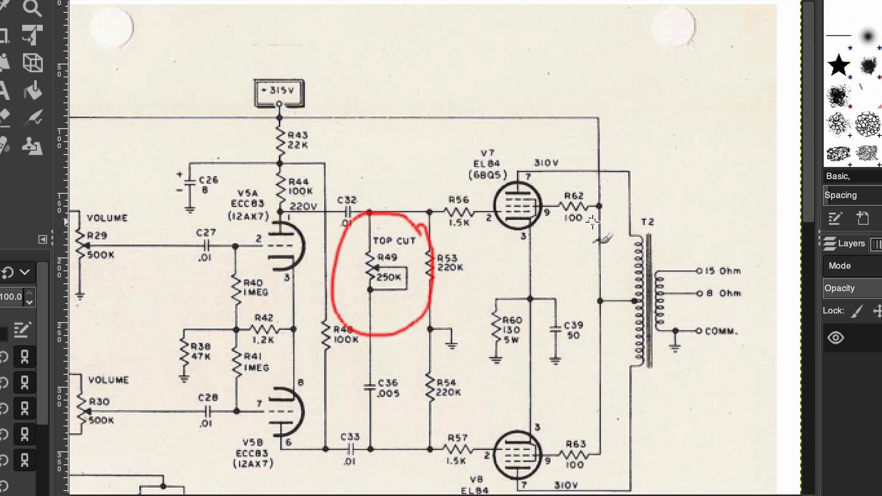
pyautogui.moveTo(397, 306)
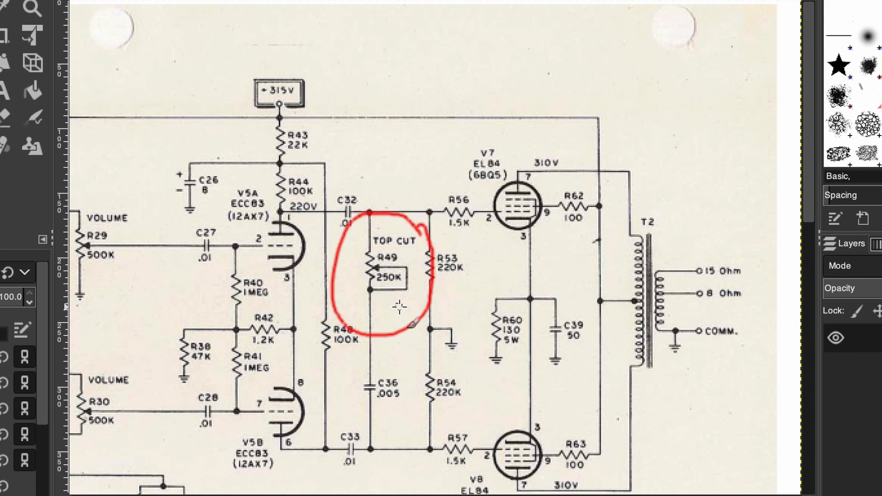
# Step: Scroll down and draw a red freehand loop around capacitor C36 (.005)
pyautogui.scroll(-3)
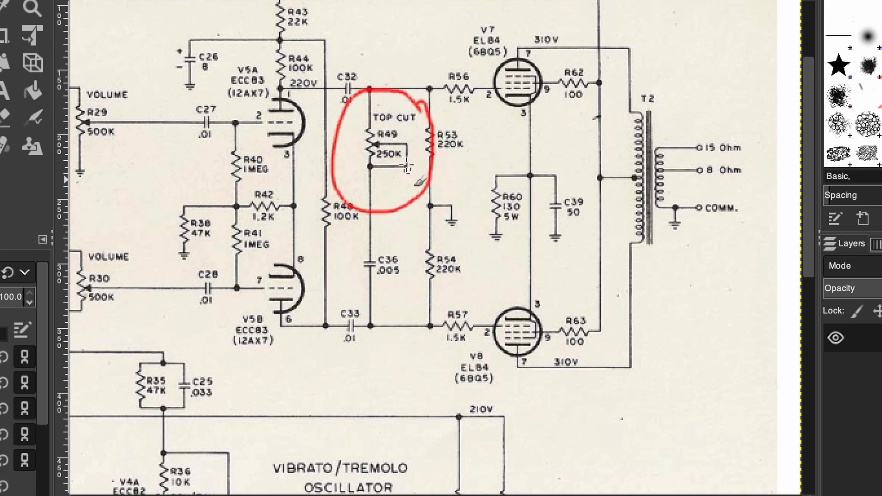
pyautogui.moveTo(391, 289)
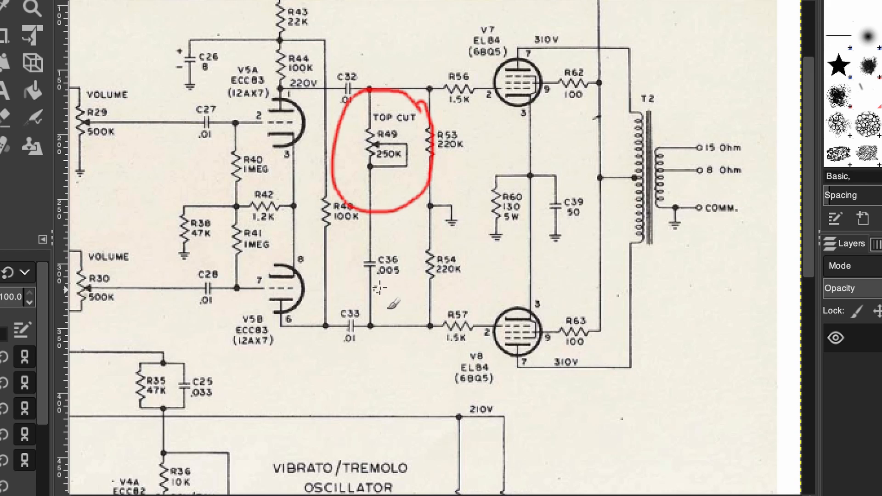
pyautogui.moveTo(402, 245); pyautogui.dragTo(394, 299)
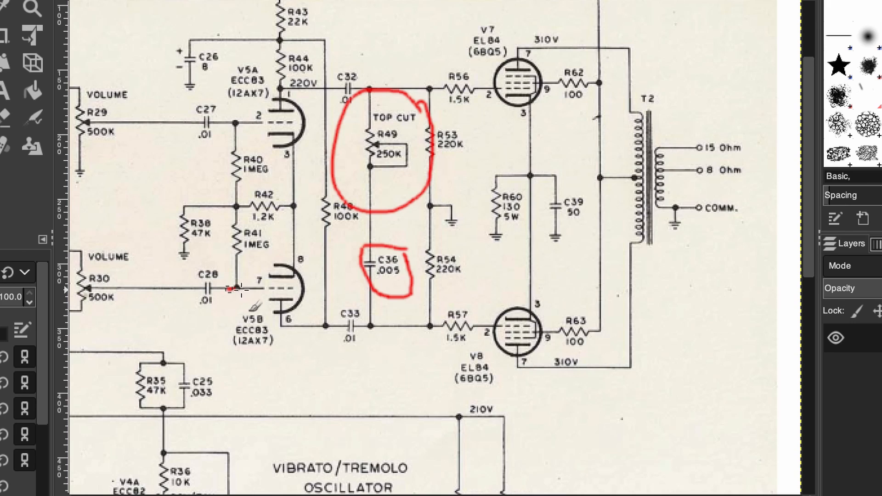
# Step: Draw red traces and arrows from V5B via C33 to R49 and R57, plus along C27
pyautogui.moveTo(227, 289); pyautogui.dragTo(368, 326)
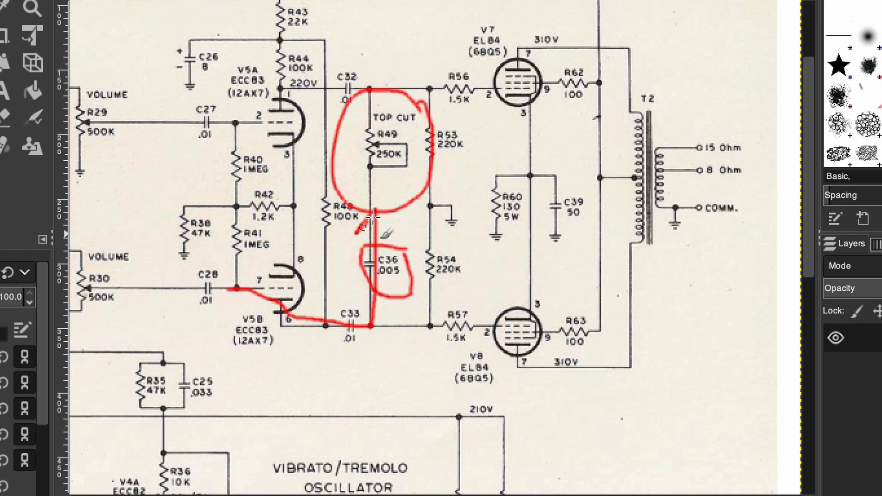
pyautogui.moveTo(366, 326); pyautogui.dragTo(366, 211)
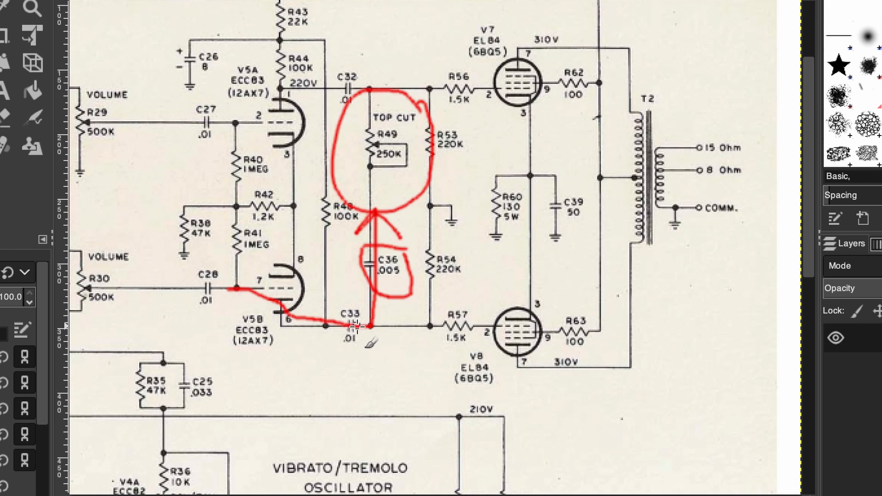
pyautogui.moveTo(354, 325); pyautogui.dragTo(461, 306)
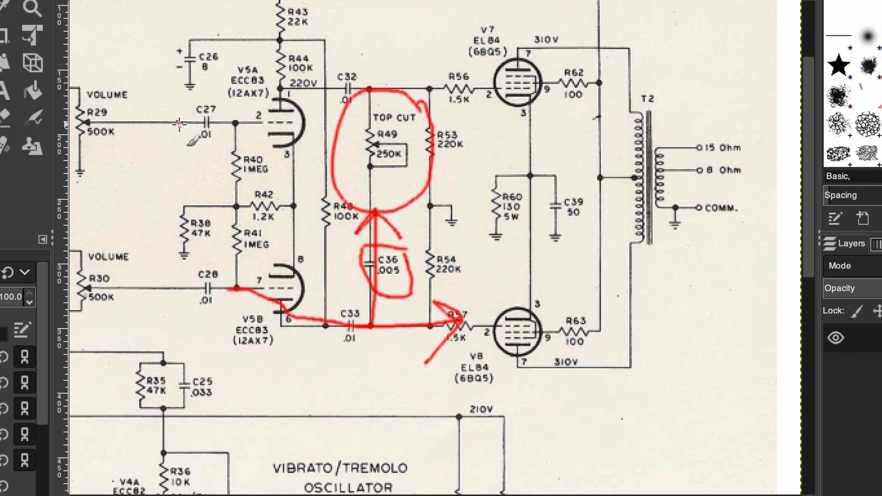
pyautogui.moveTo(181, 124); pyautogui.dragTo(318, 88)
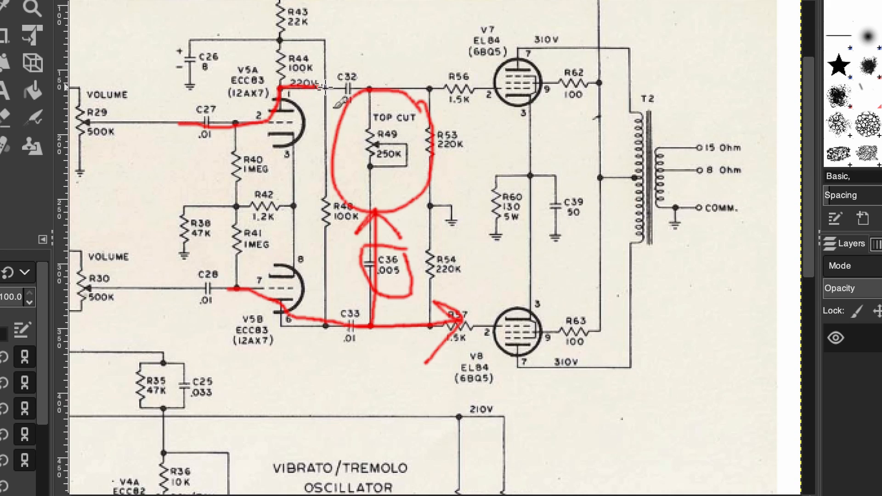